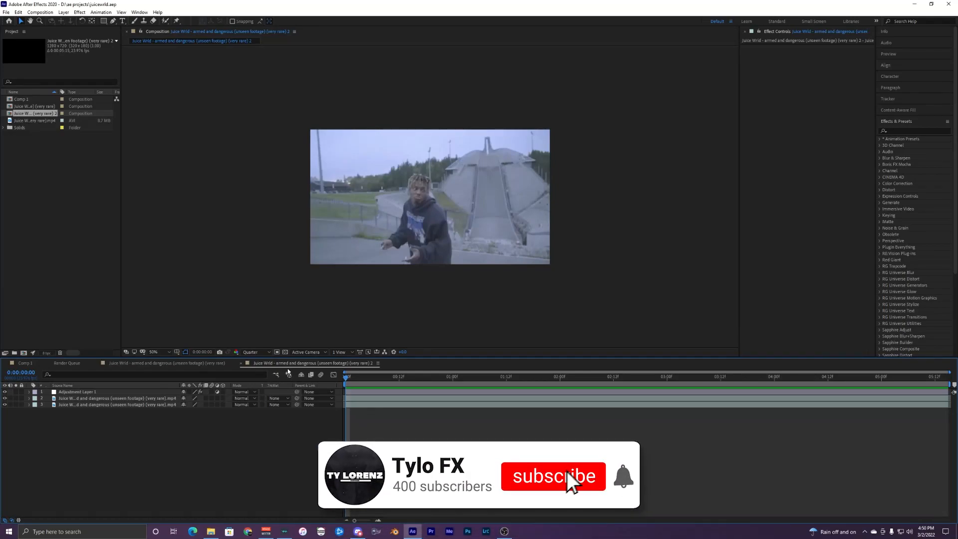
Step: Delete the bottom duplicate footage layer and select the remaining clip layer
left_click(552, 477)
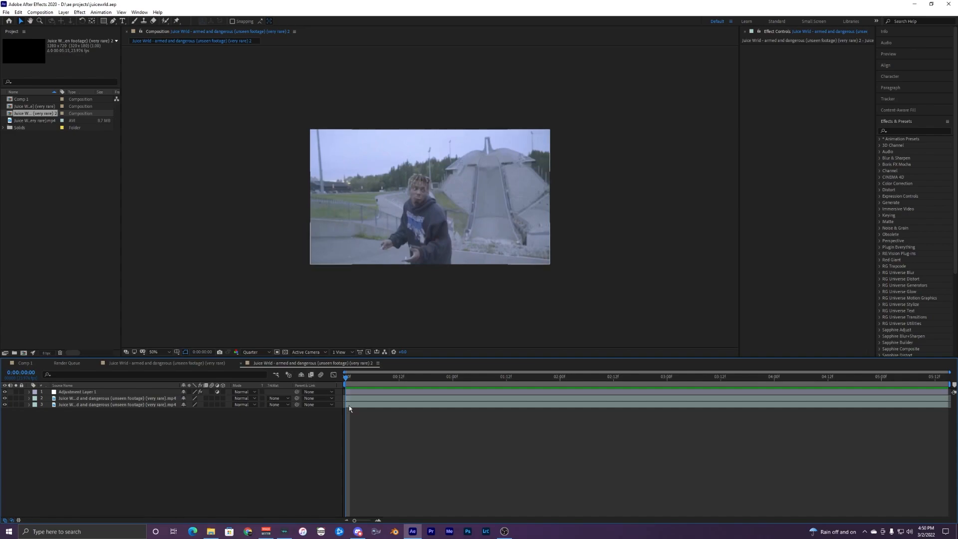
left_click(76, 392)
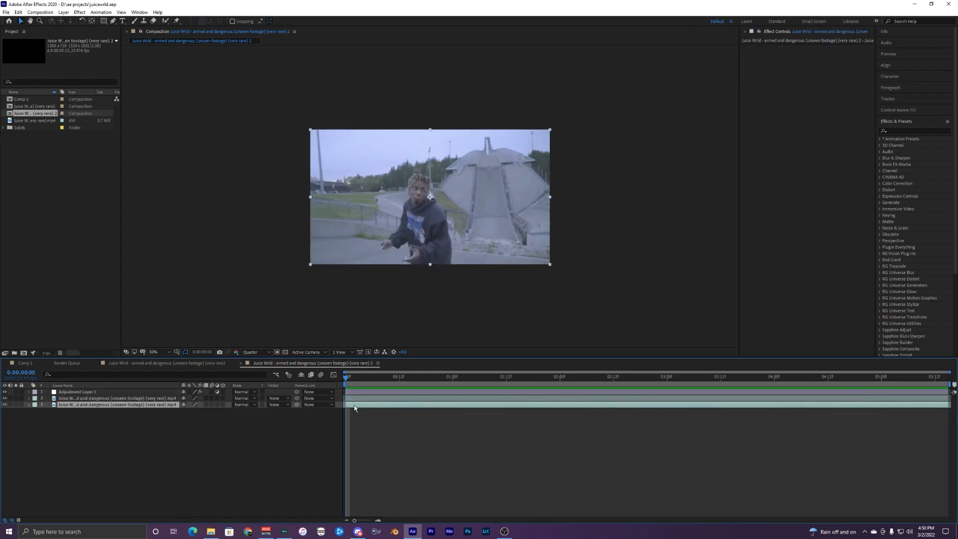
left_click(77, 391)
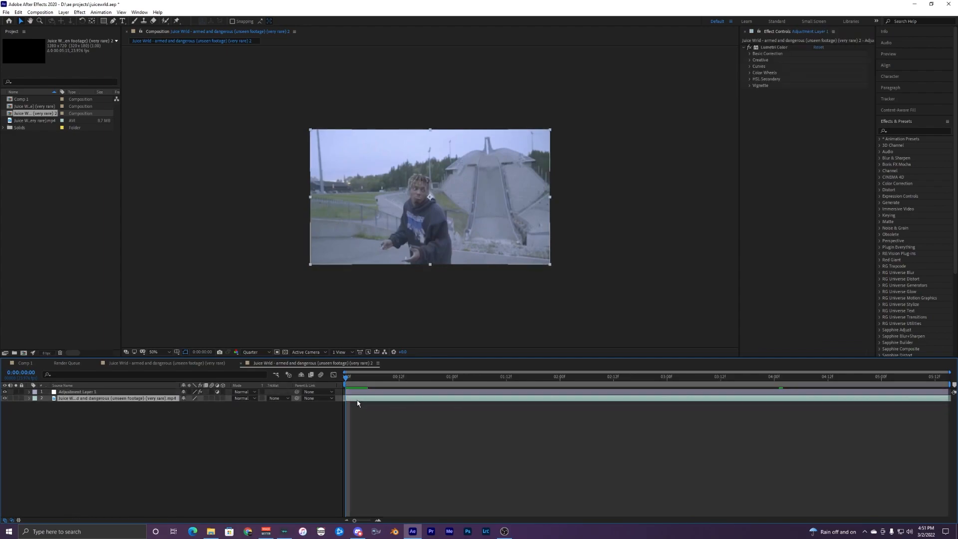
left_click(117, 398)
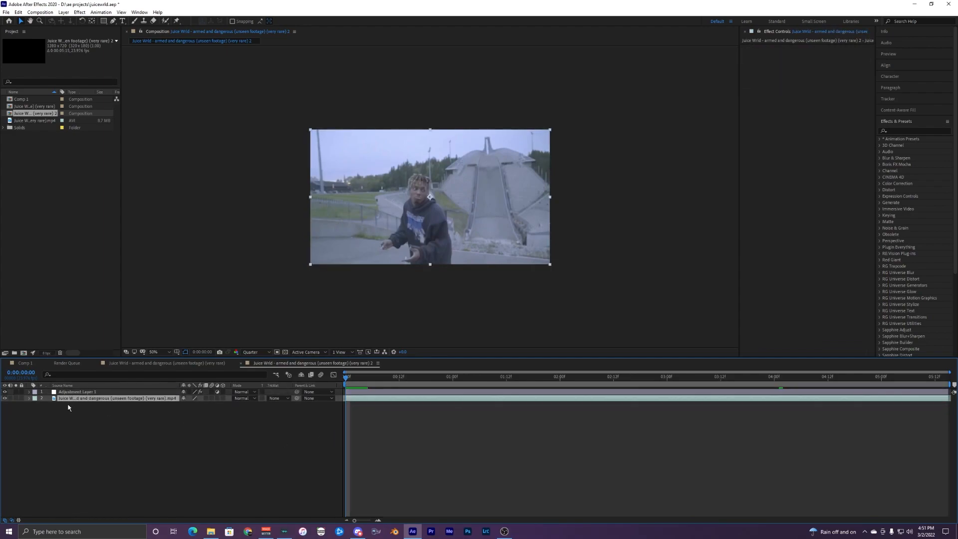
Step: Open the footage in the Layer panel and Roto Brush over the performer on the first frame
left_click(74, 392)
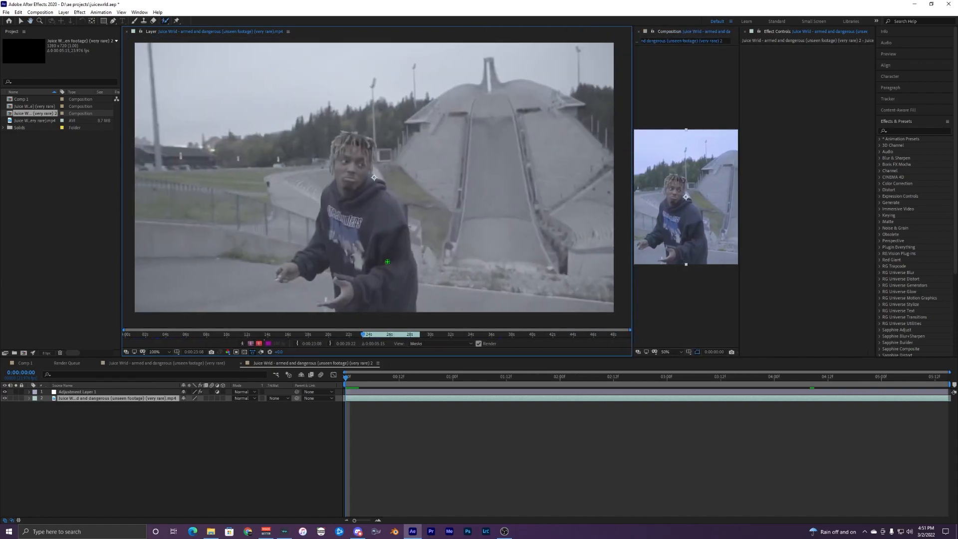
left_click_drag(354, 228, 384, 262)
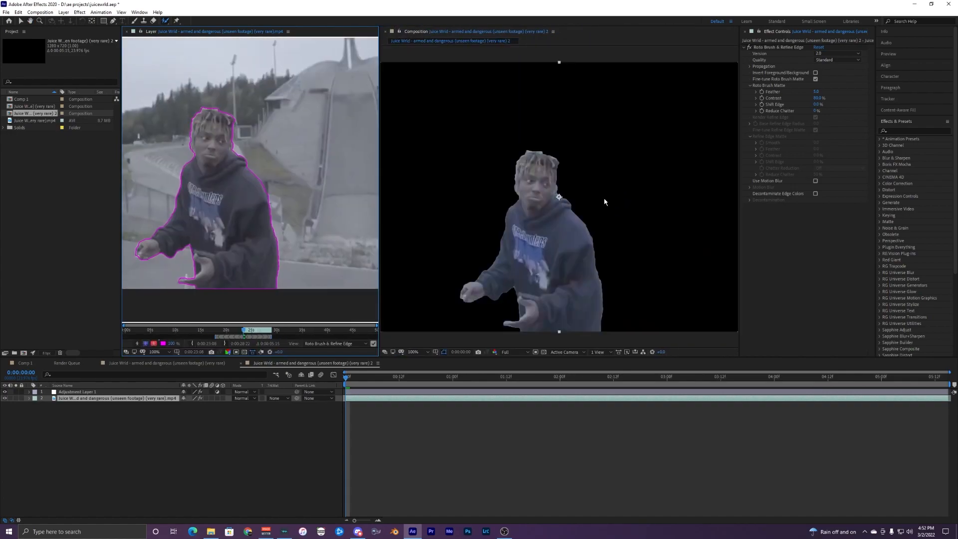
left_click(412, 351)
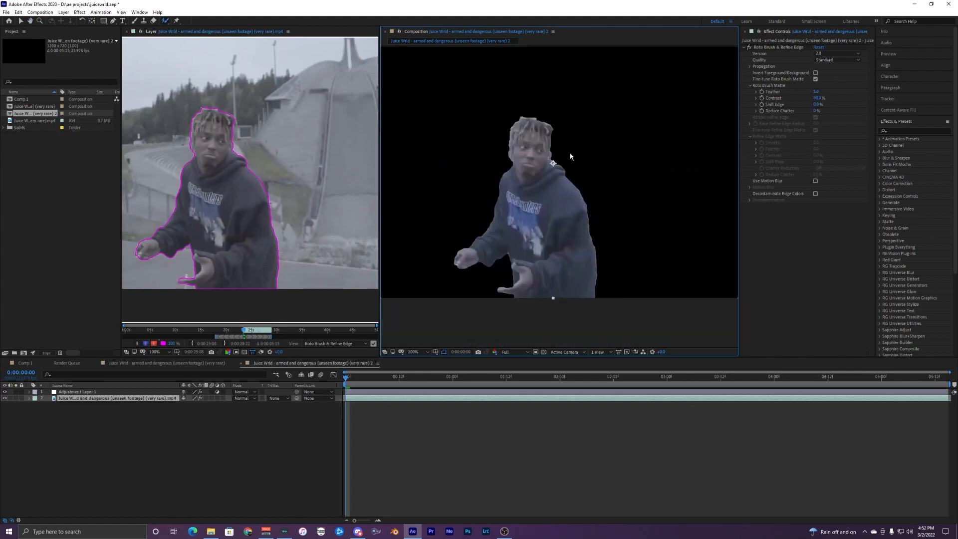
mouse_move(536, 208)
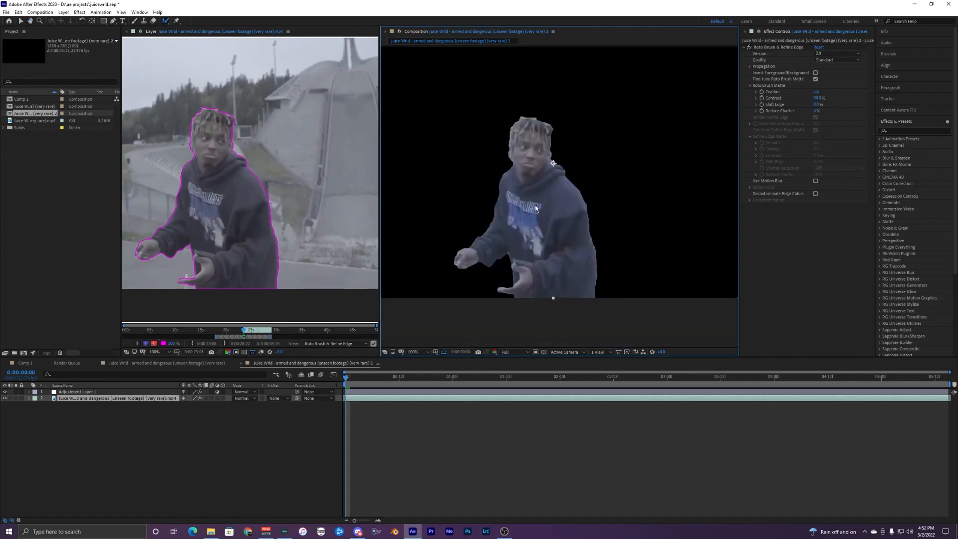
Step: Set the Roto Brush & Refine Edge Quality to Best
left_click(817, 53)
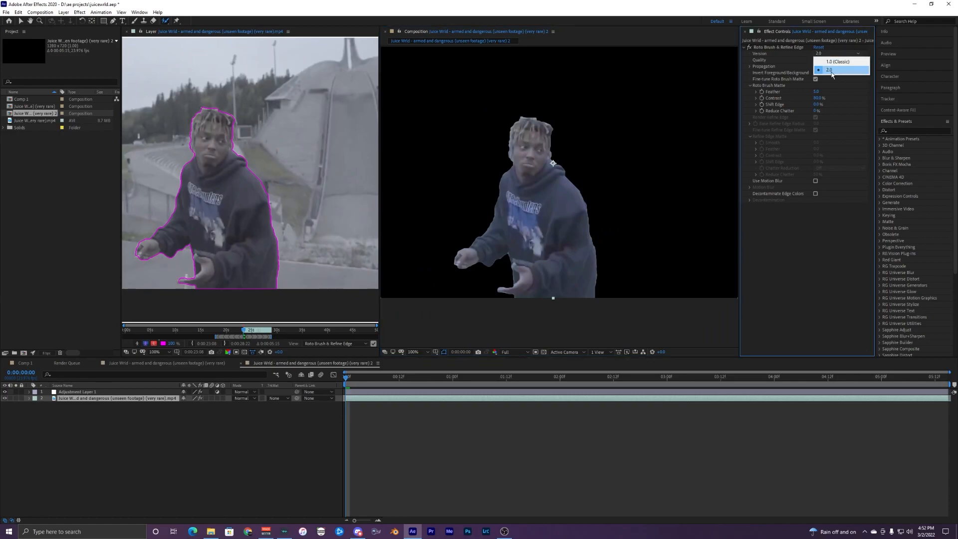
left_click(839, 60)
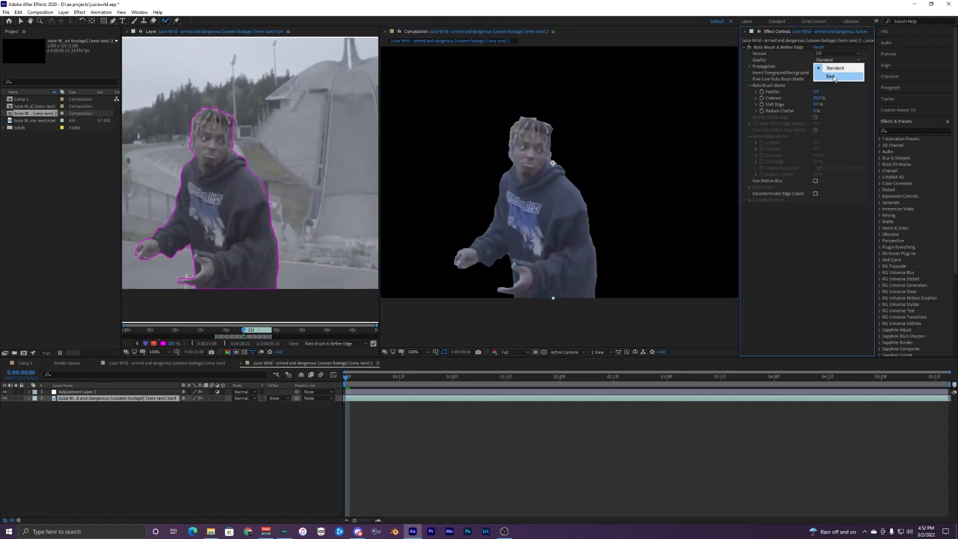
left_click(828, 75)
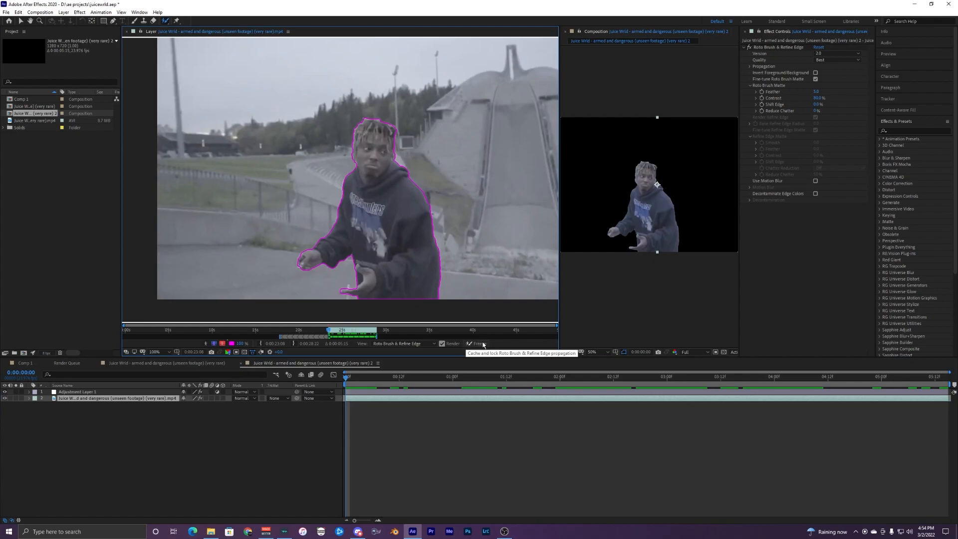
Step: Freeze the propagated roto matte to cache and lock it
left_click(477, 344)
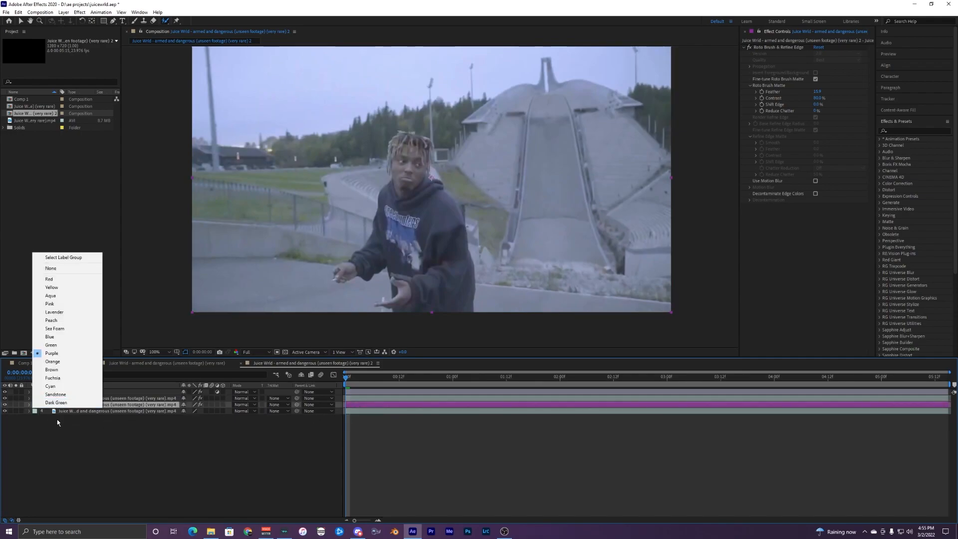
Step: Assign a new label colour to a footage copy and select layer 3
left_click(55, 394)
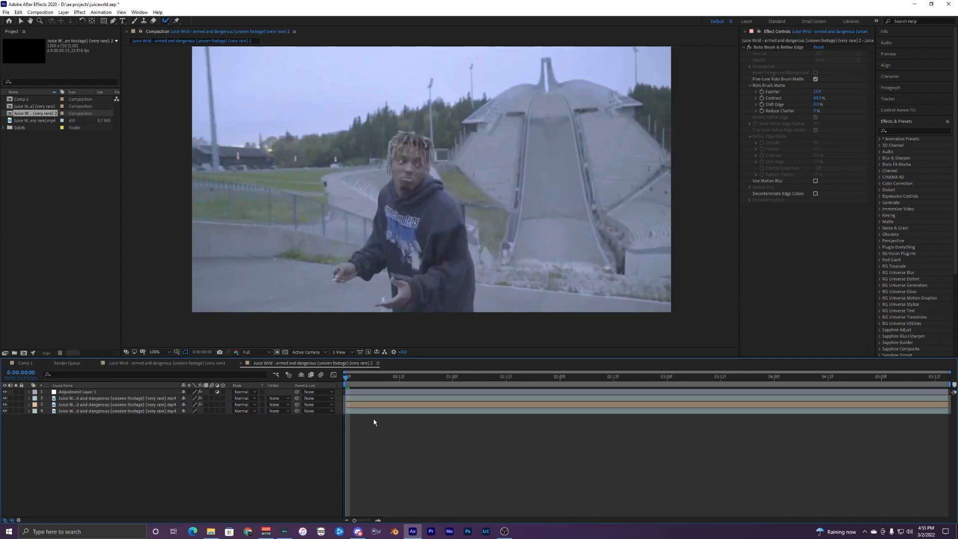
left_click(115, 404)
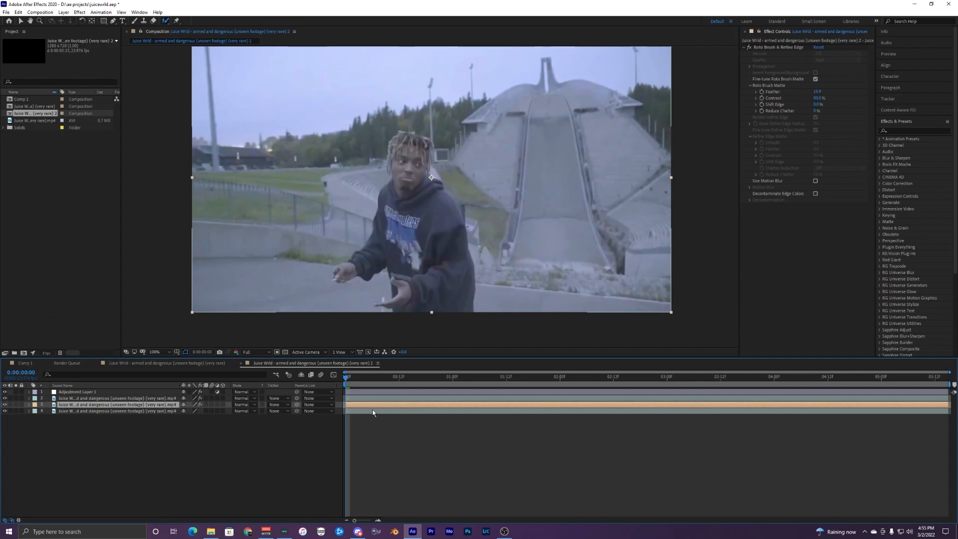
mouse_move(360, 405)
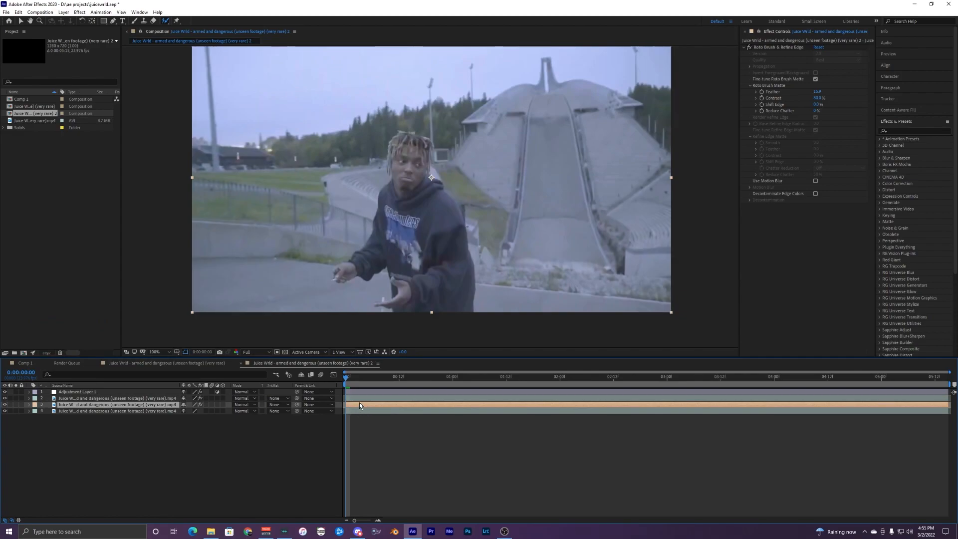
mouse_move(394, 275)
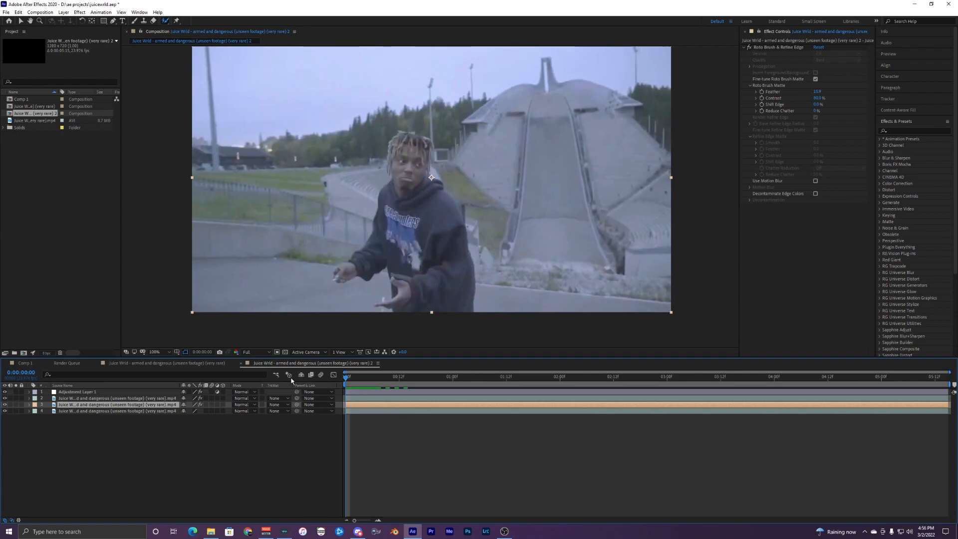
Step: Search 'echo' in Effects & Presets and apply Echo to the rotoscoped layer
left_click(904, 132)
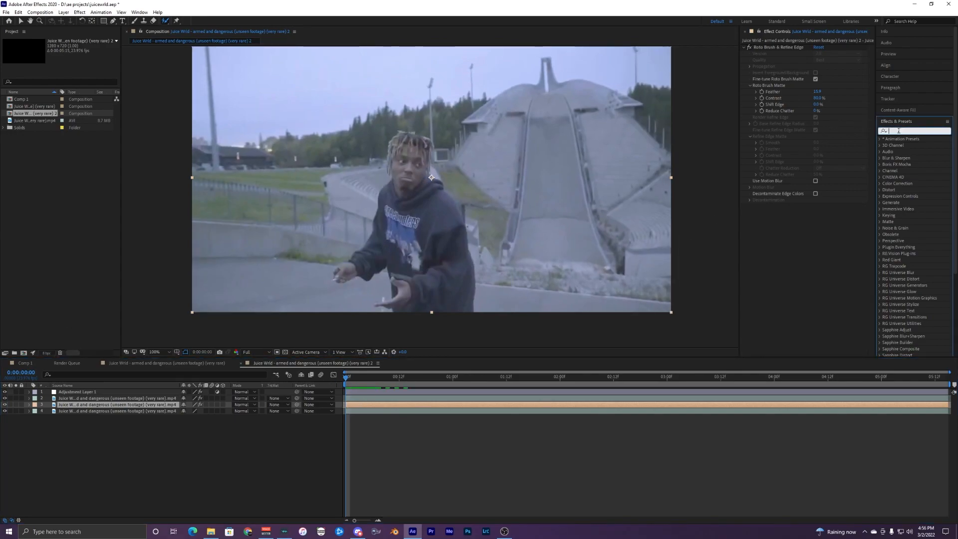
type("echo")
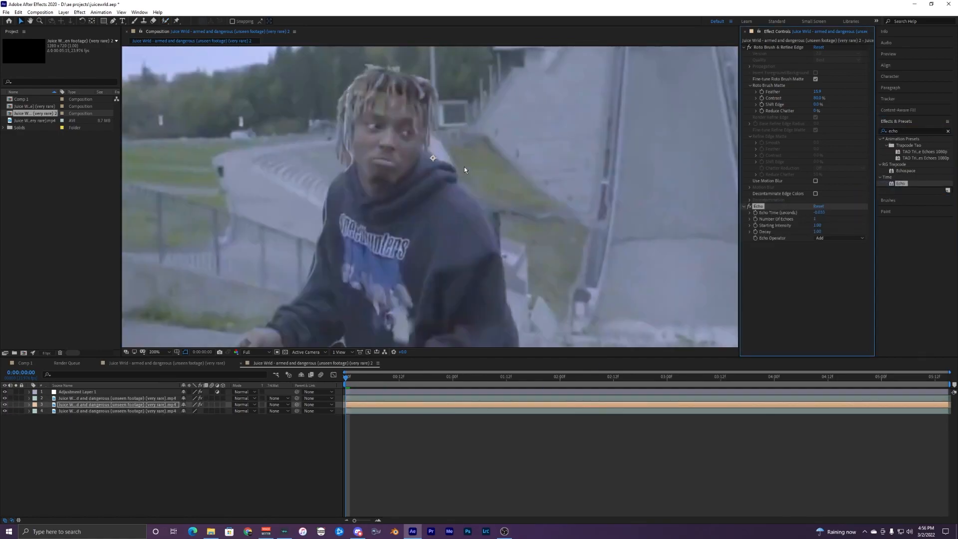
left_click(816, 219)
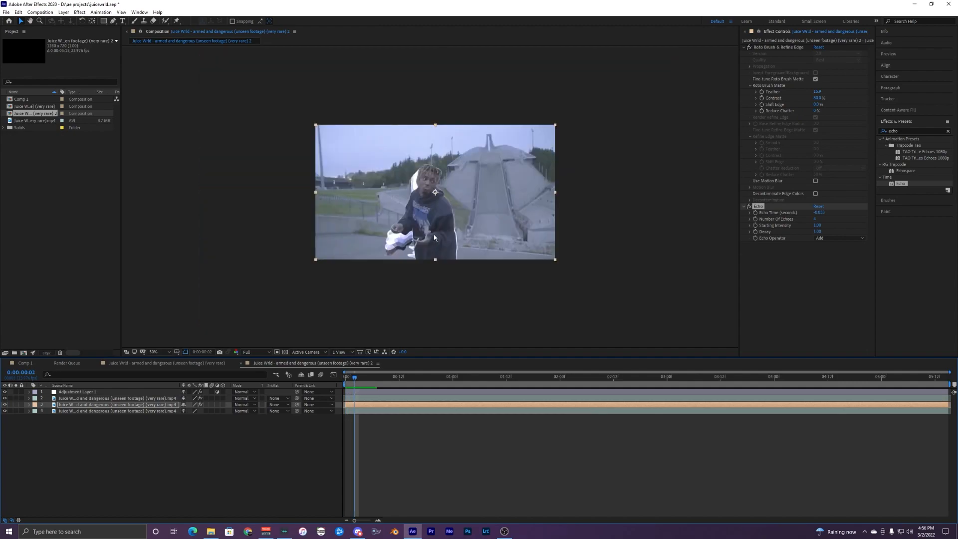
left_click(155, 352)
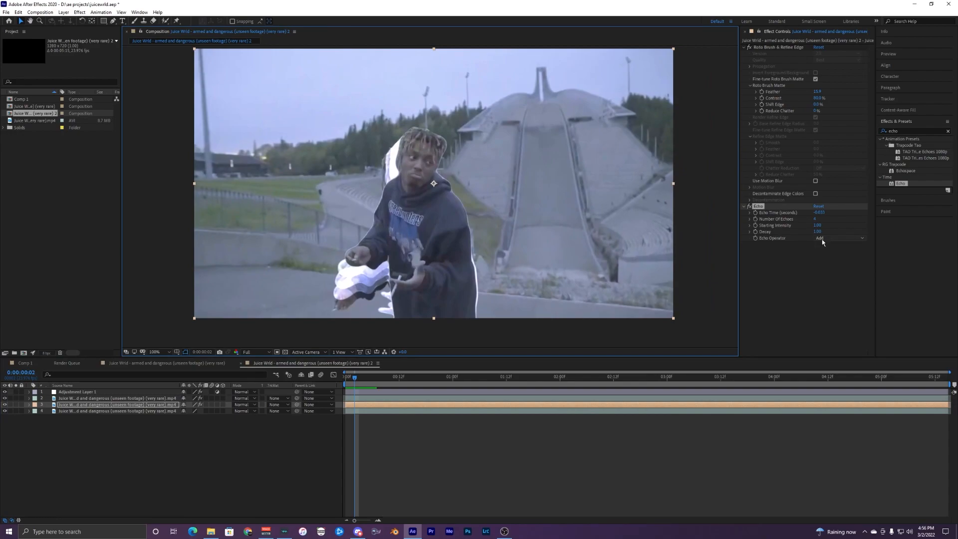
Step: Set the Echo Operator to Composite In Front
left_click(835, 238)
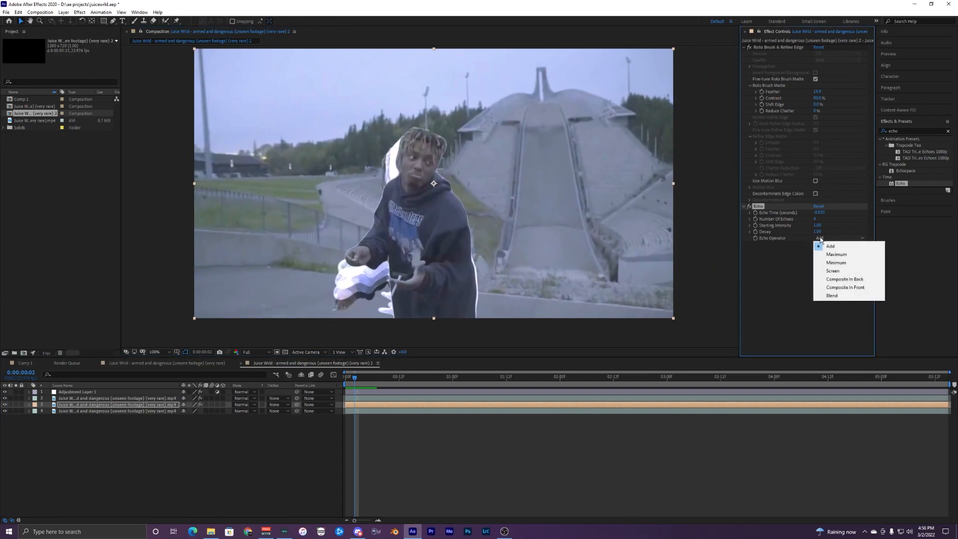
mouse_move(841, 287)
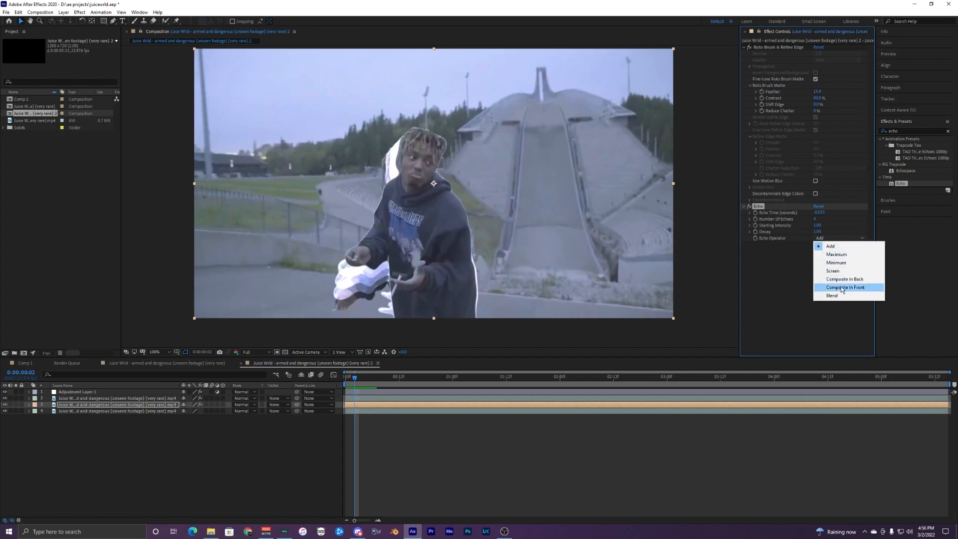
left_click(845, 287)
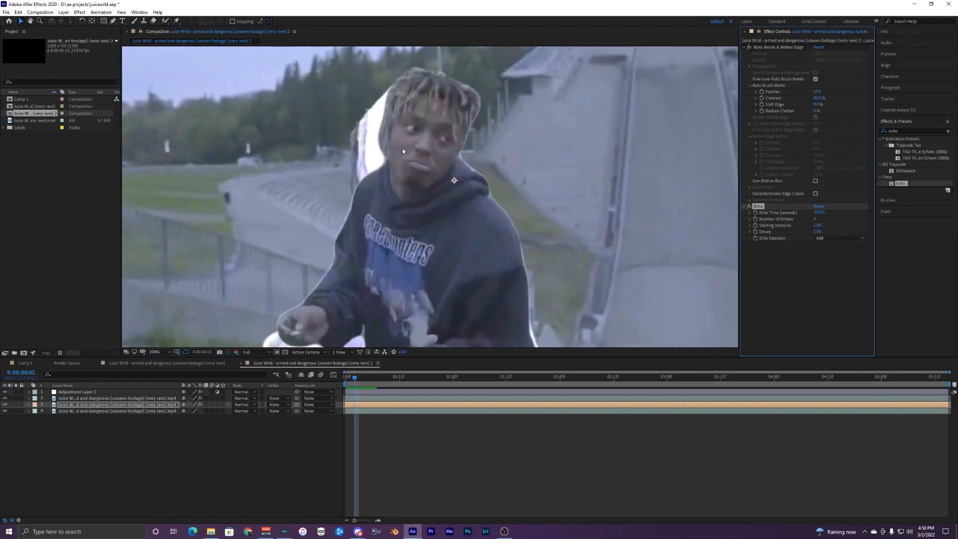
left_click(839, 238)
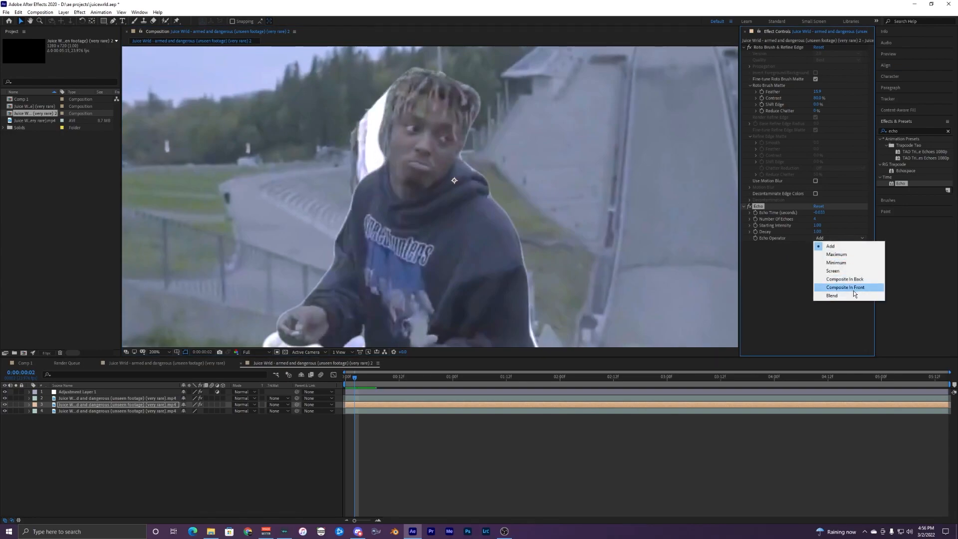
left_click(844, 287)
type("glow")
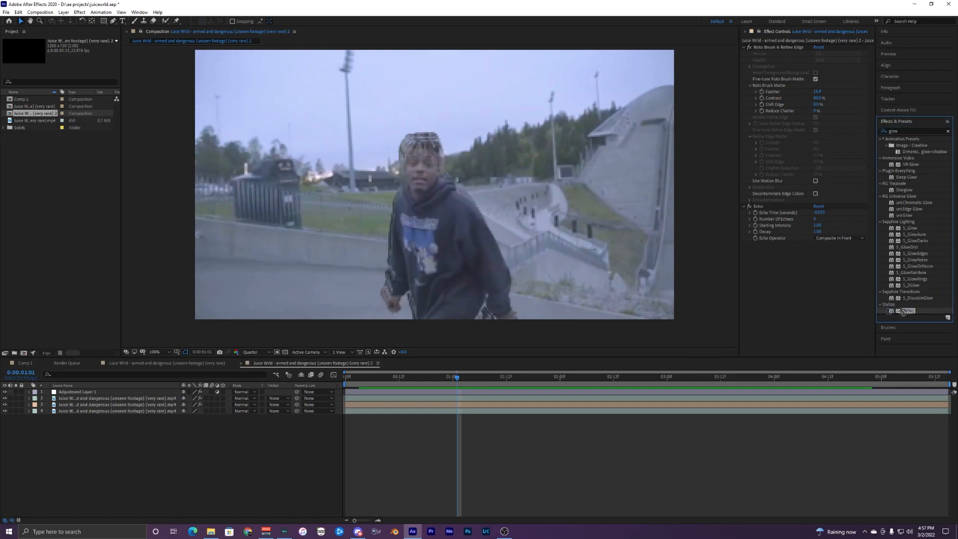
Step: Apply Stylize > Glow to the rotoscoped clip layer at default settings
double_click(906, 311)
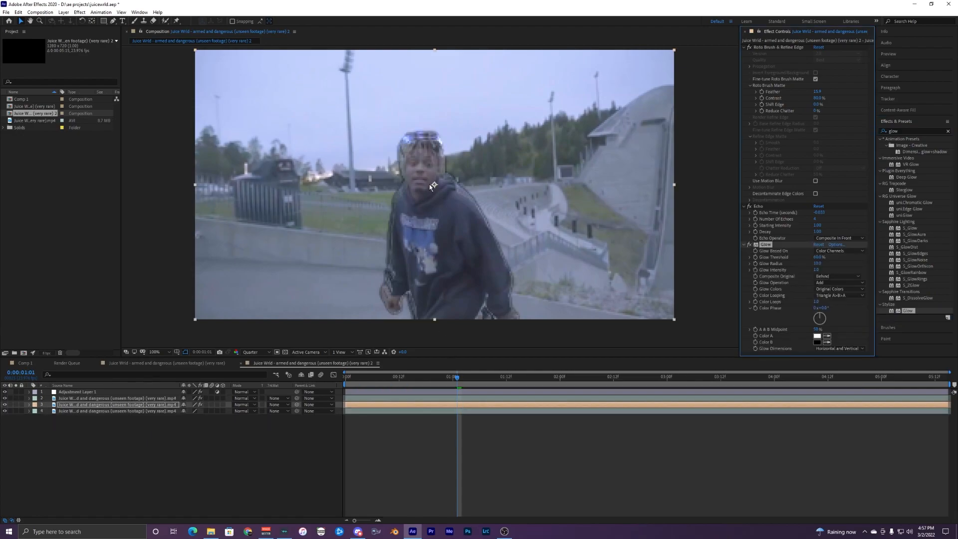
mouse_move(469, 180)
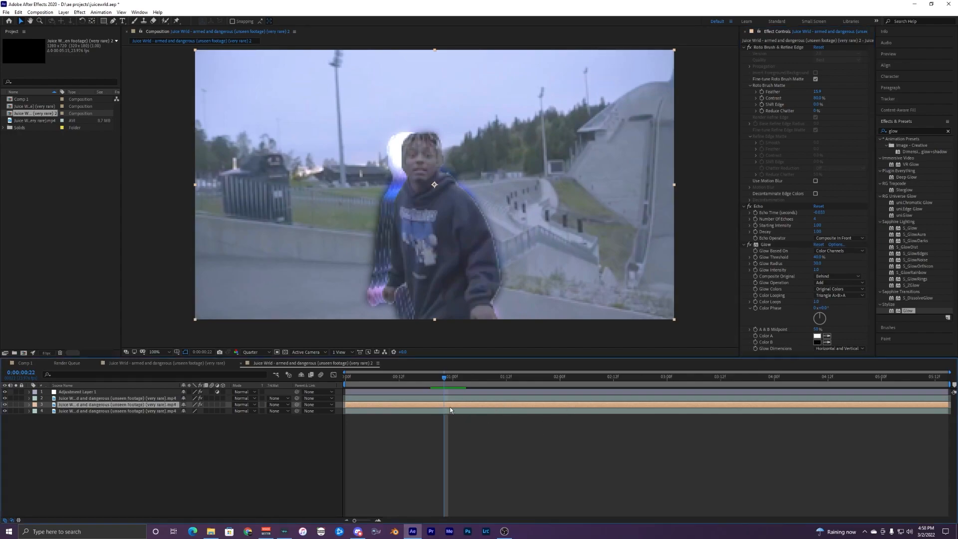
Step: Apply VR Digital Glitch via 'VR d' search, trying Side-by-Side then keeping Monoscopic layout
left_click(890, 131)
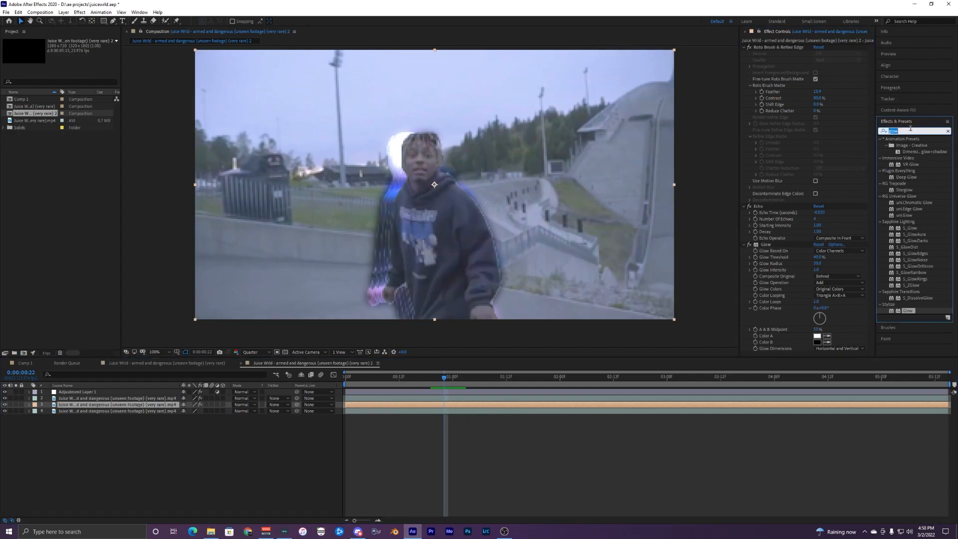
type("VR di")
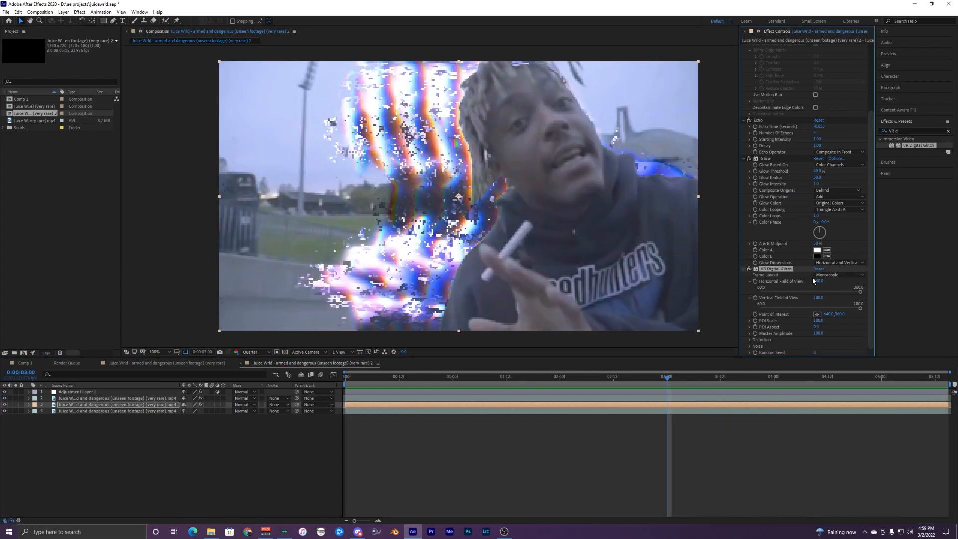
left_click(838, 275)
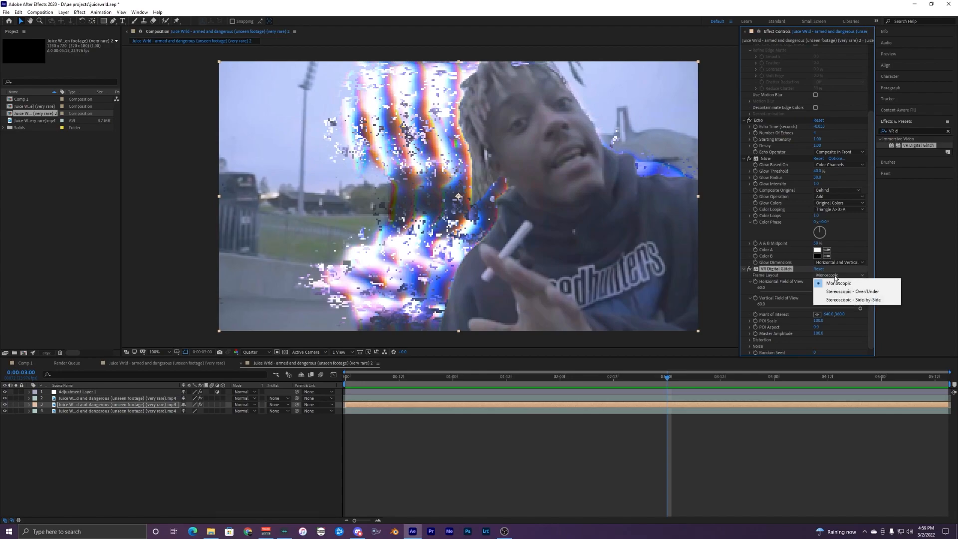
mouse_move(855, 299)
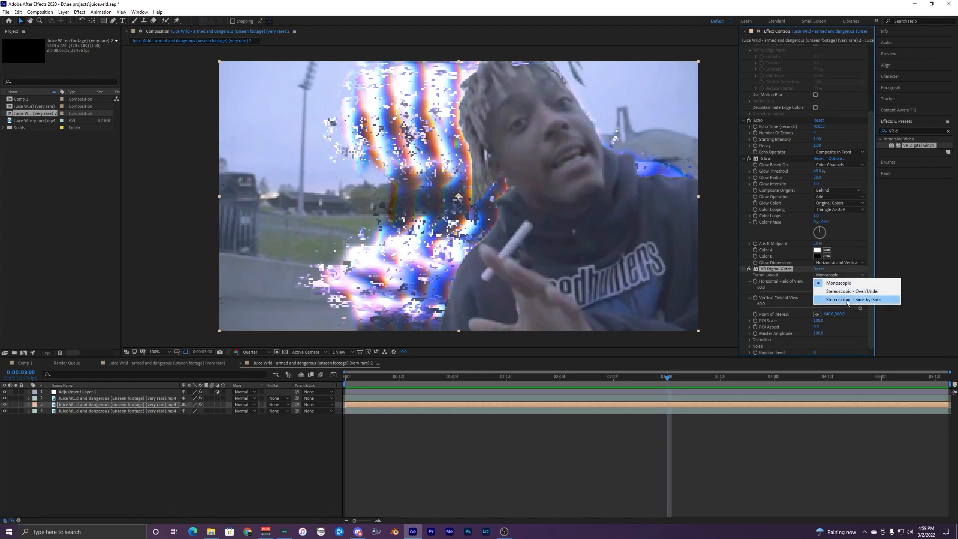
left_click(851, 299)
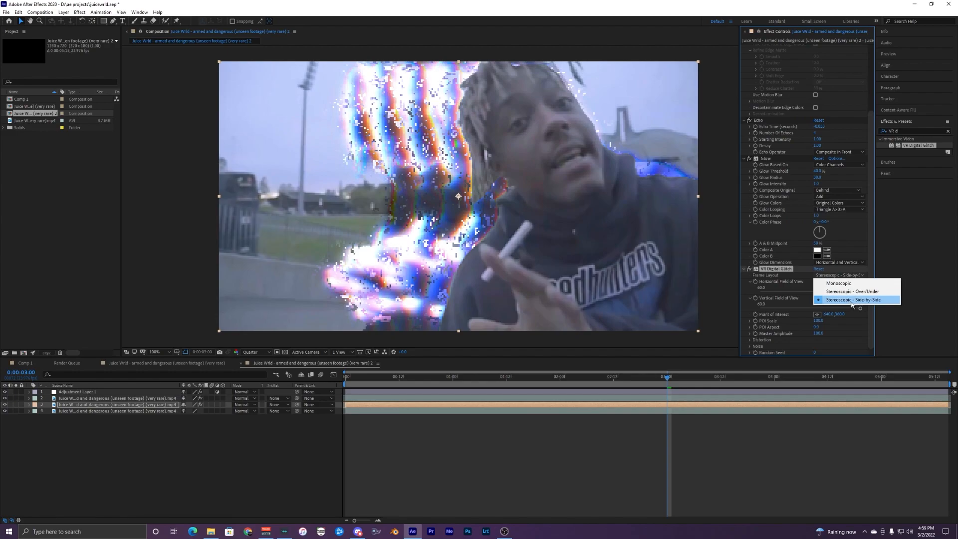
left_click(838, 283)
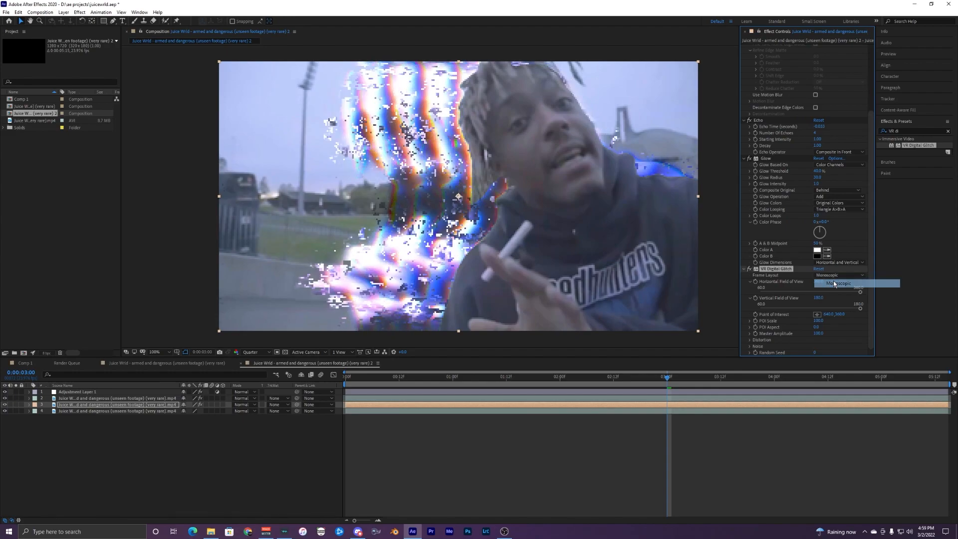
left_click(837, 275)
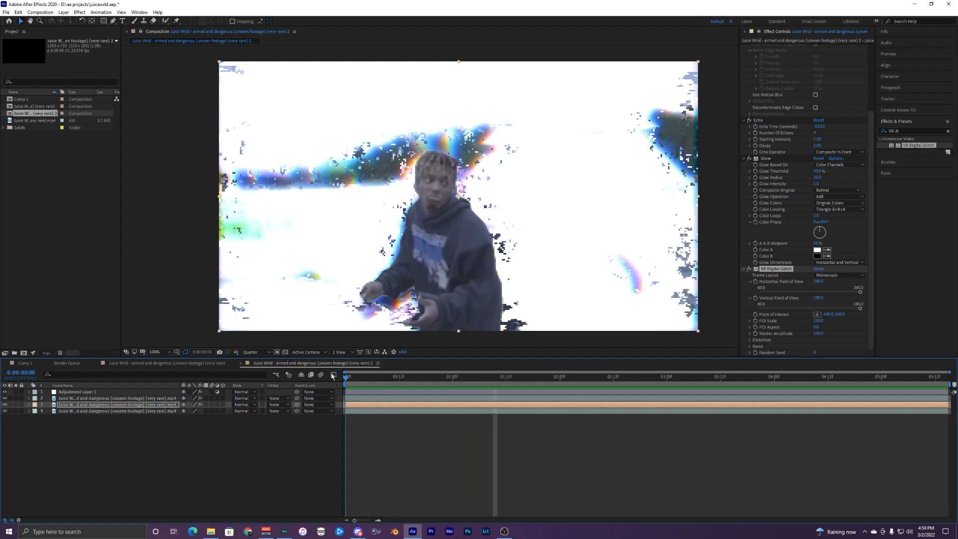
left_click(358, 376)
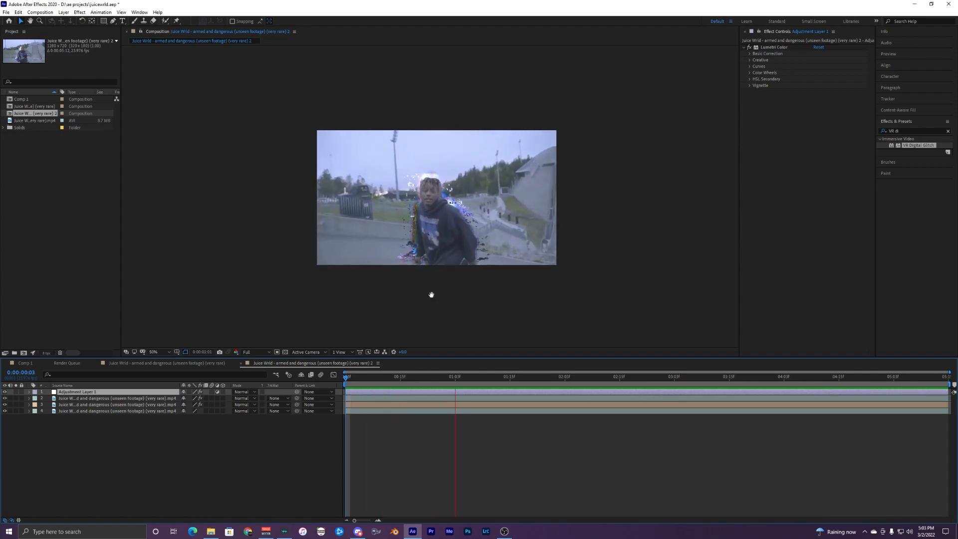
left_click(491, 376)
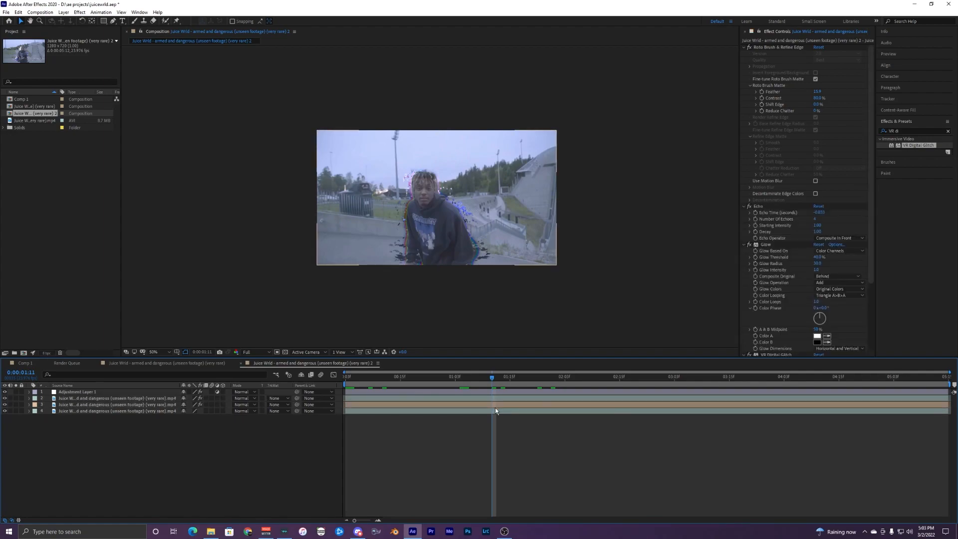
left_click(115, 405)
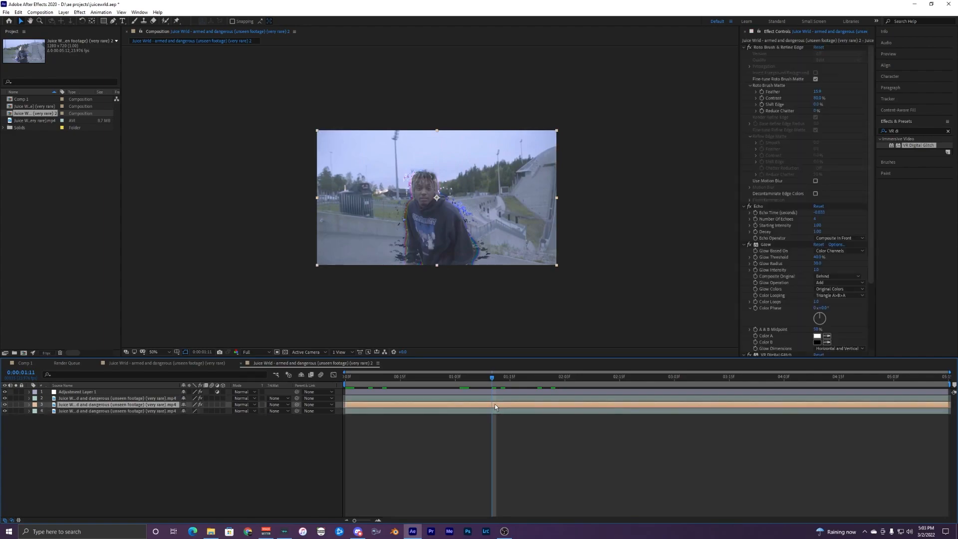